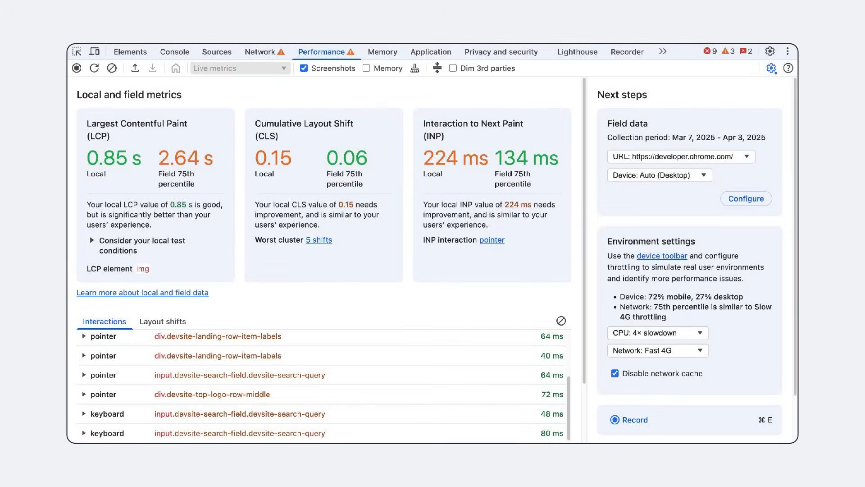
Switch to the Privacy and security panel to see the third-party cookie controls
click(501, 51)
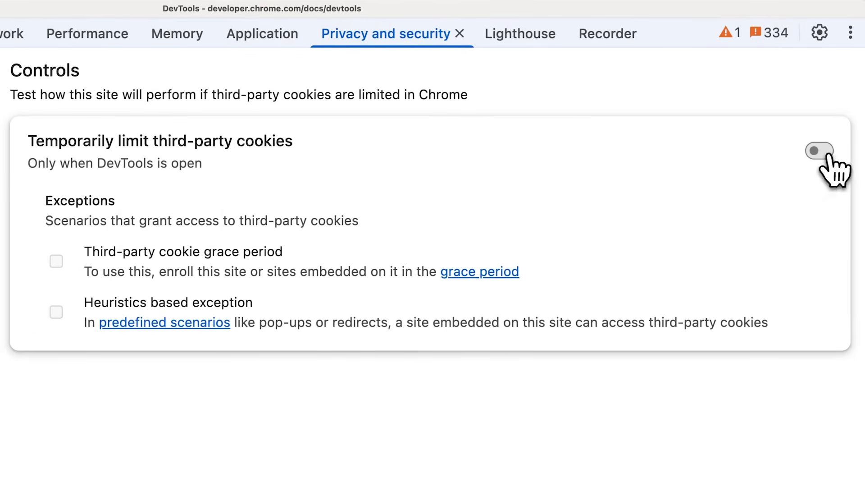
Limit third-party cookies, reload, allow the heuristics-based exception, and list third-party cookies
click(819, 151)
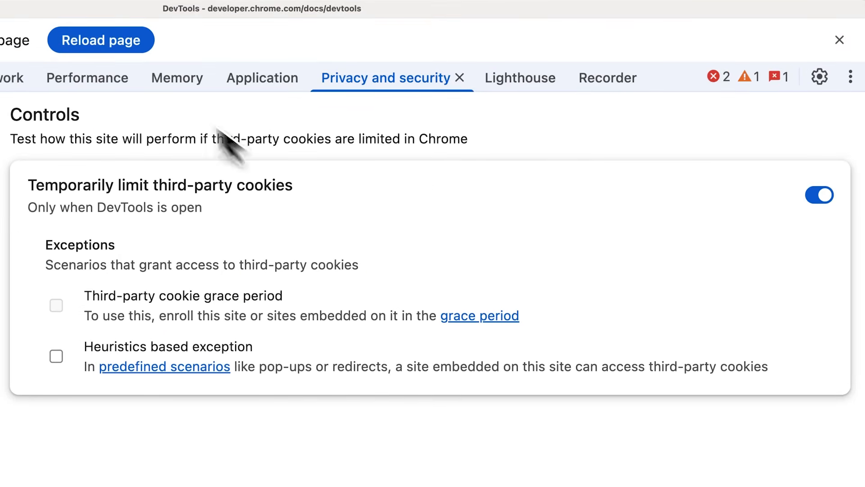
click(100, 40)
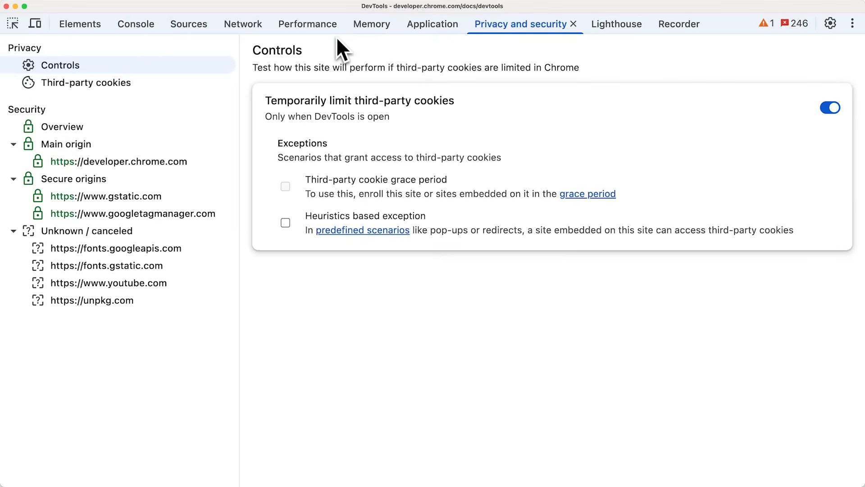
click(285, 222)
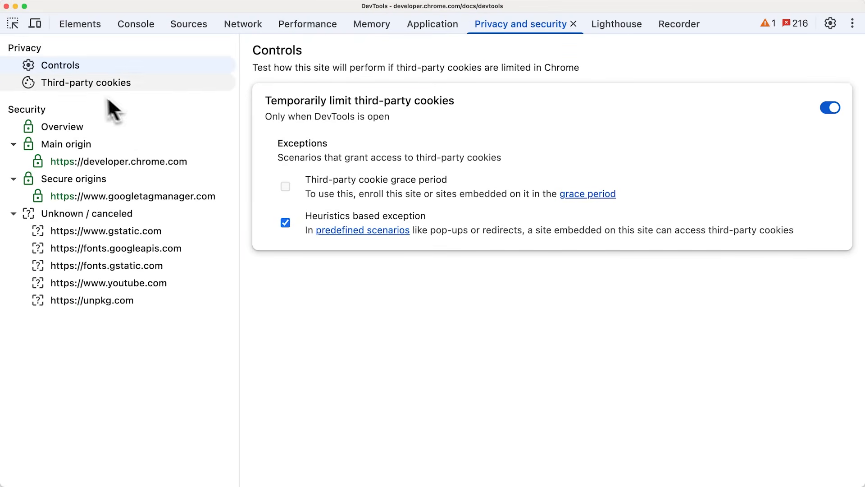
click(86, 82)
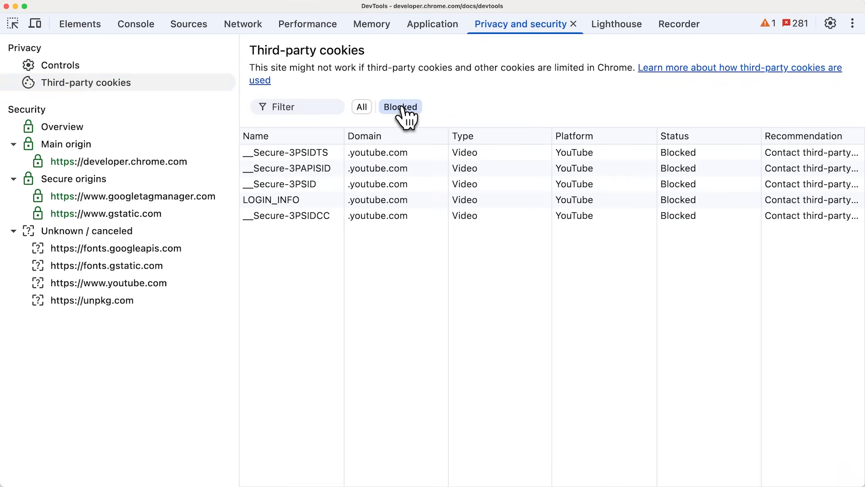
Filter blocked YouTube cookies, then inspect developer.chrome.com and googletagmanager.com security details
click(362, 106)
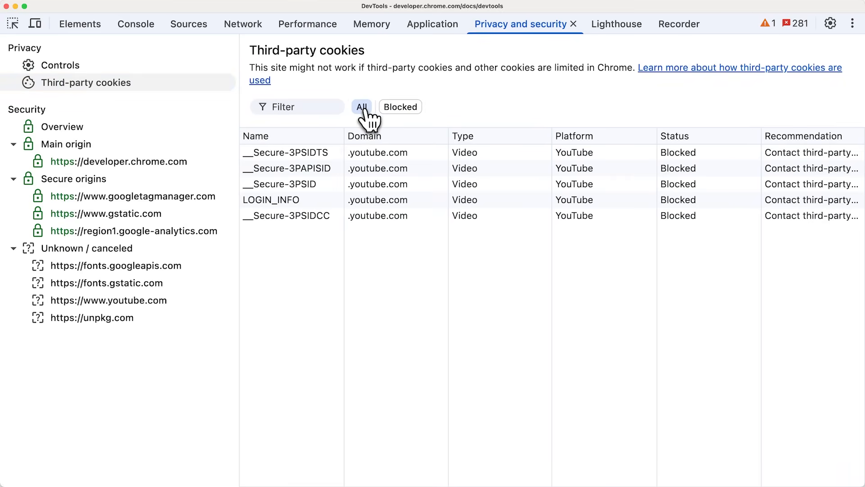
click(118, 162)
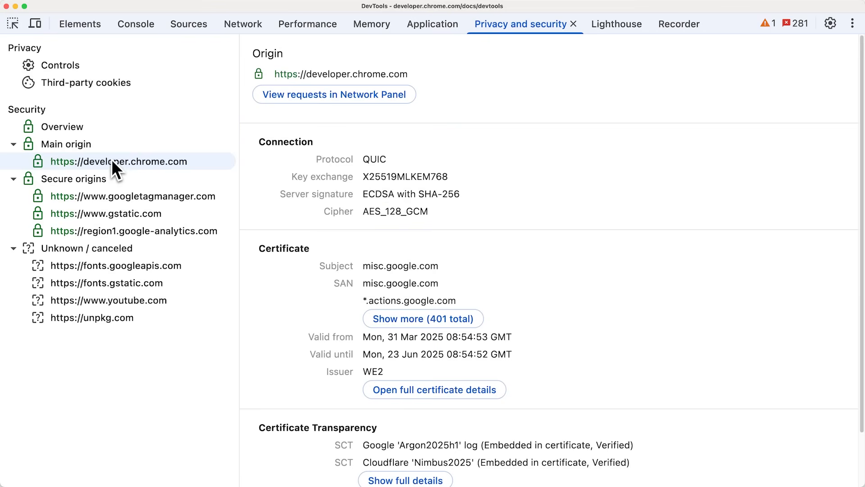
click(133, 196)
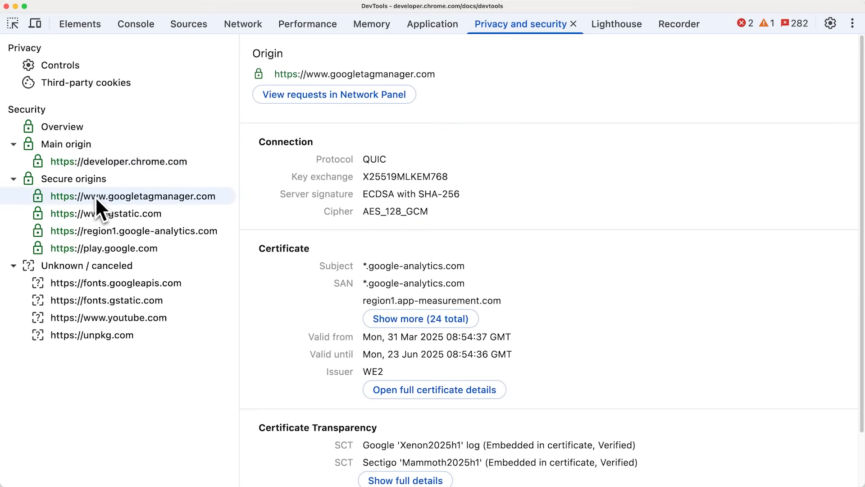
click(134, 231)
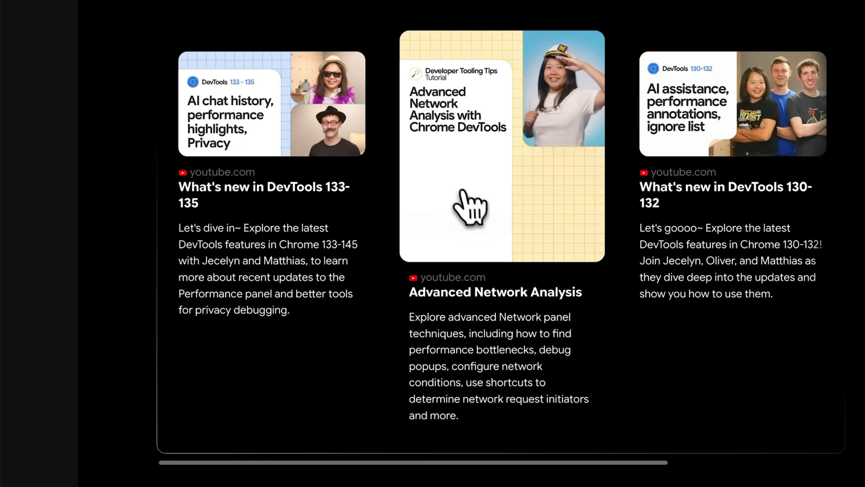
Inspect the Advanced Network Analysis video card's link element via the context menu
right_click(469, 207)
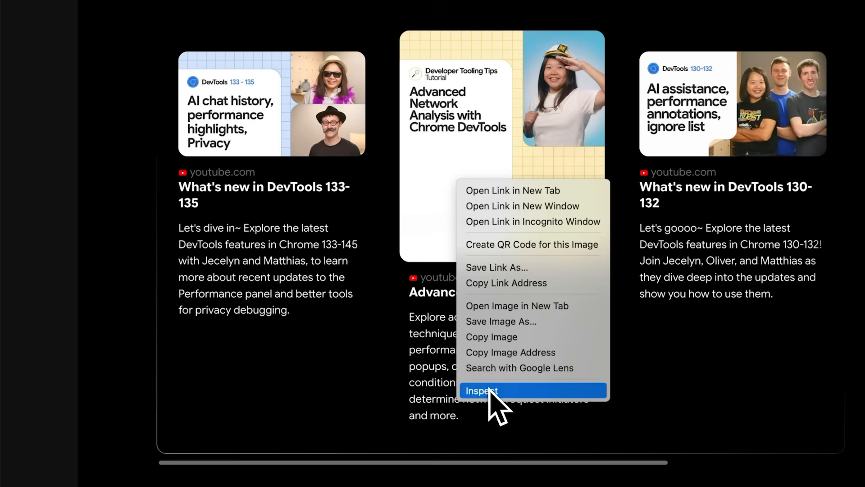
click(481, 391)
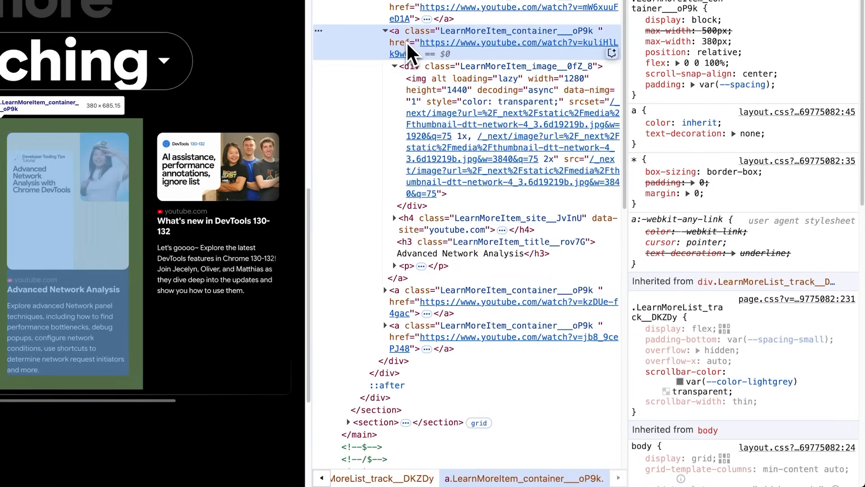
mouse_move(613, 63)
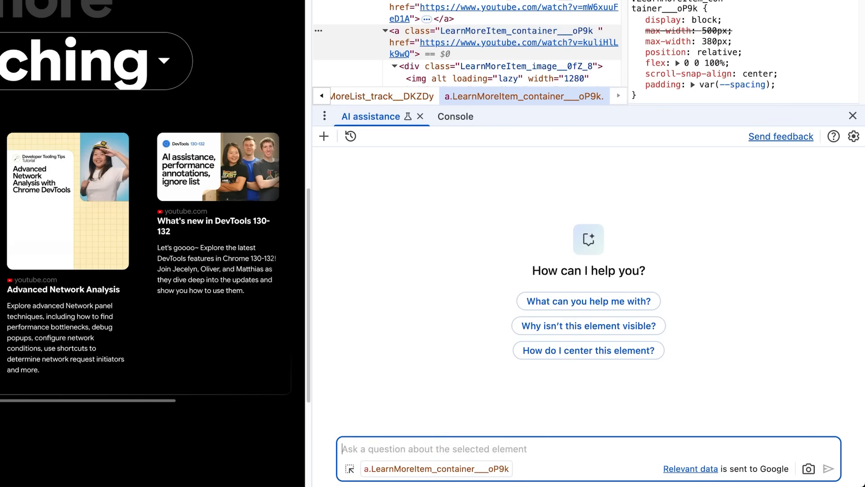
Ask AI assistance to hide overflow for images without a 16:9 aspect ratio, then run its code
text(Hide overflow for images without a)
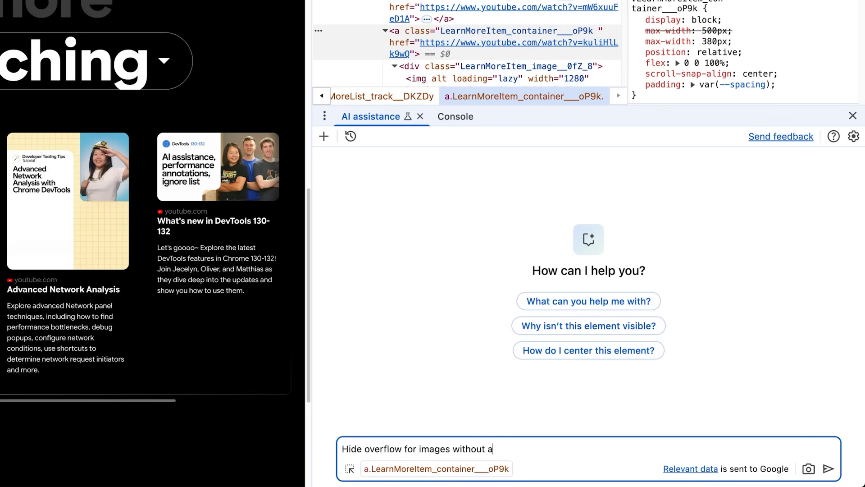
text(16:9 aspect ratio)
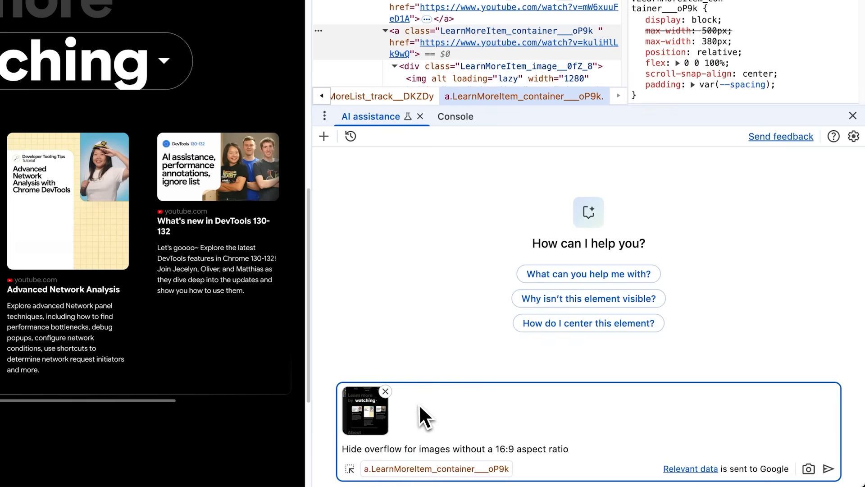
mouse_move(425, 416)
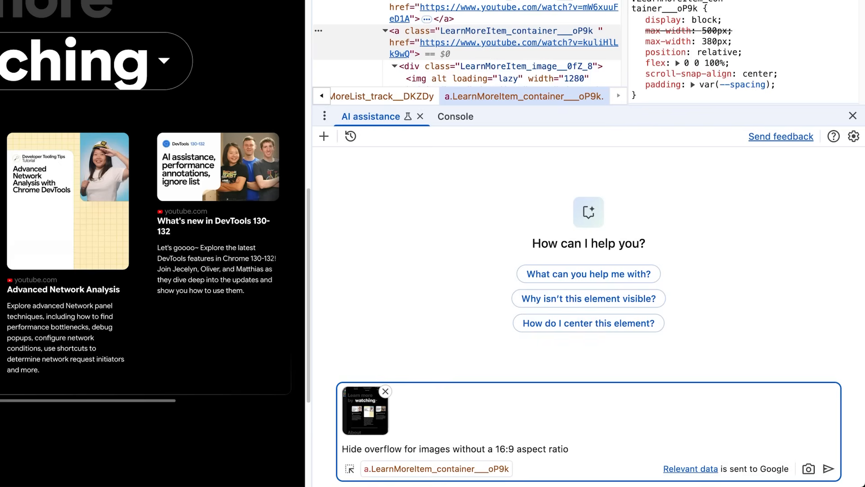
click(829, 469)
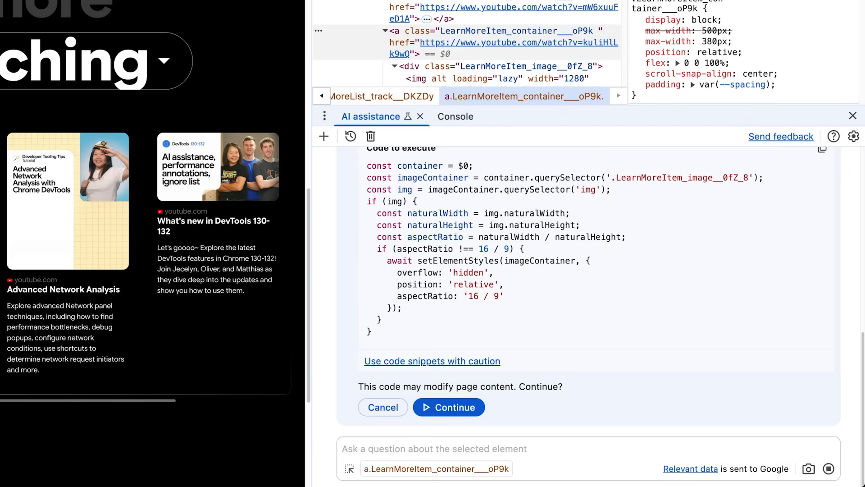
mouse_move(555, 408)
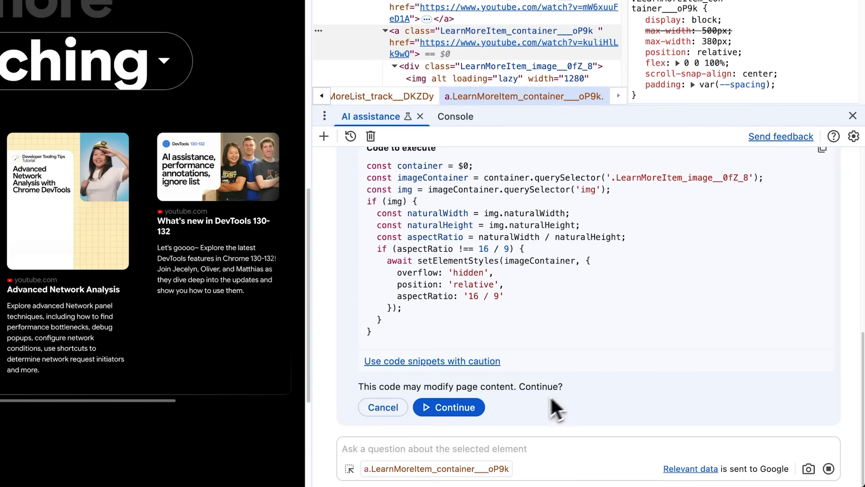
click(449, 407)
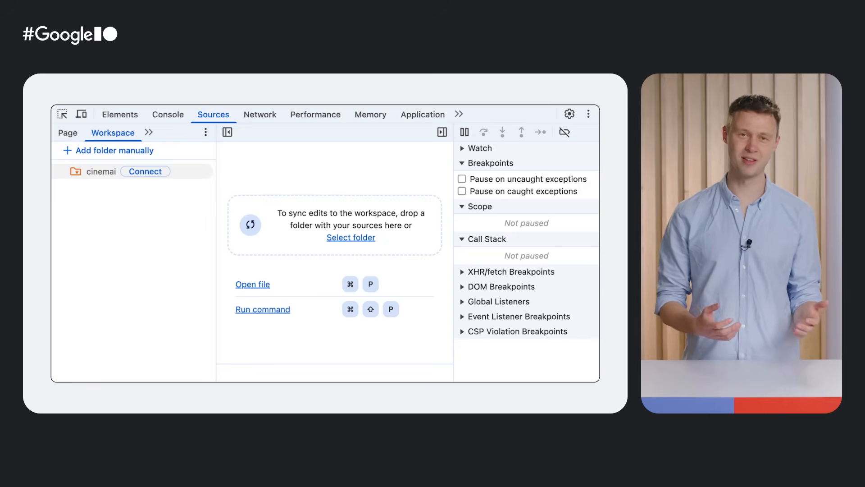
Connect the cinemai folder in Sources > Workspace
click(100, 172)
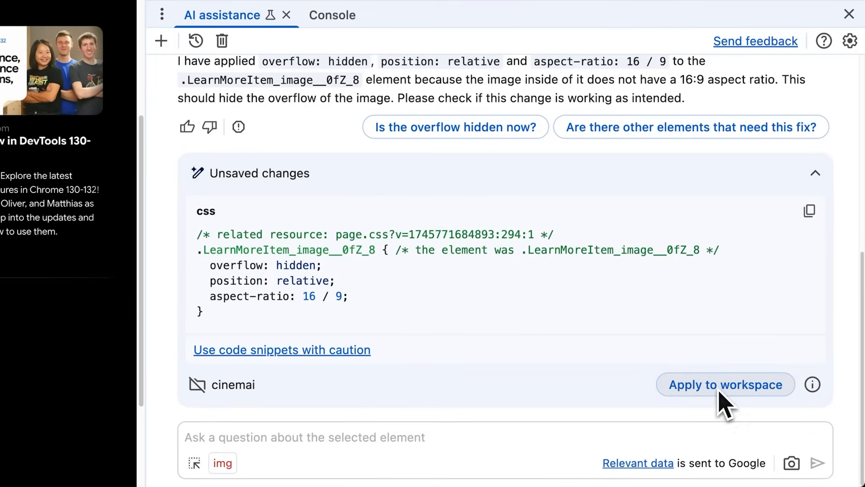
Apply the CSS fix to LearnMoreItem.module.scss in the workspace and save all changes
click(725, 384)
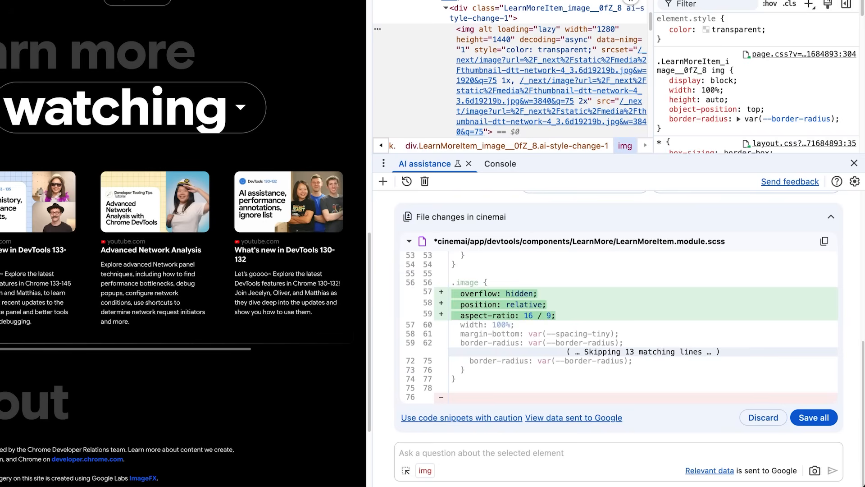
mouse_move(814, 417)
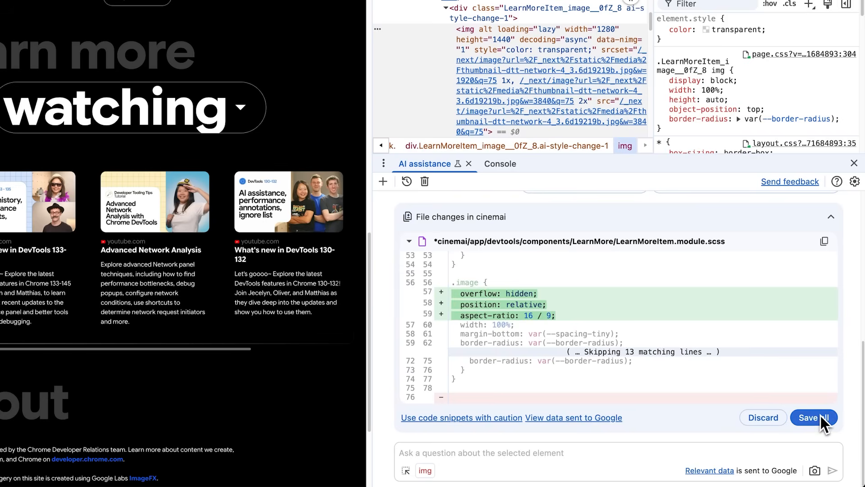
click(814, 417)
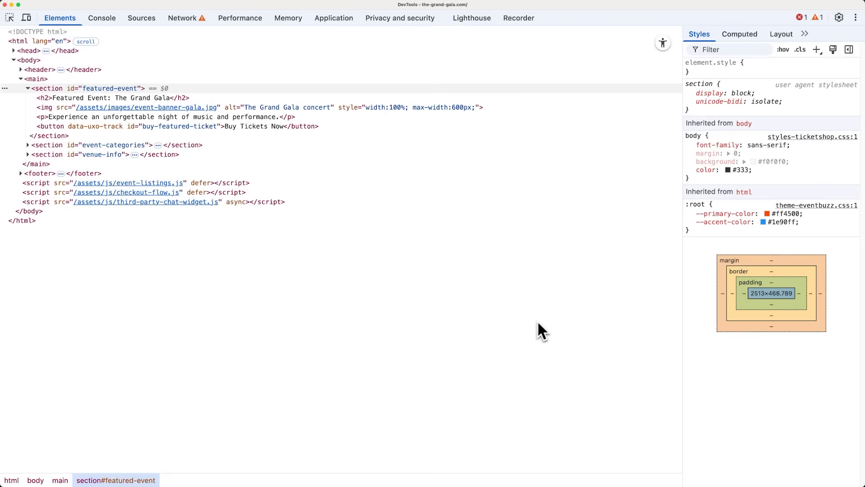
mouse_move(187, 18)
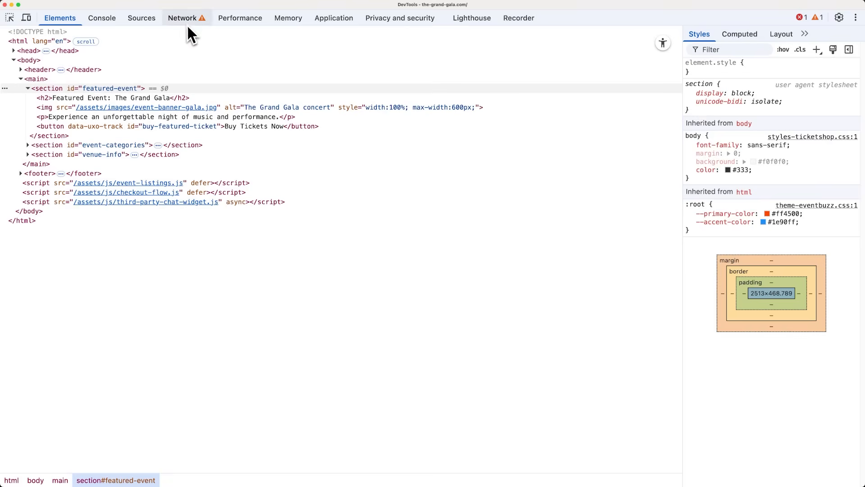
Show the Grand Gala page's requests in the Network panel and open the uxo_pro.js request's context menu
click(182, 18)
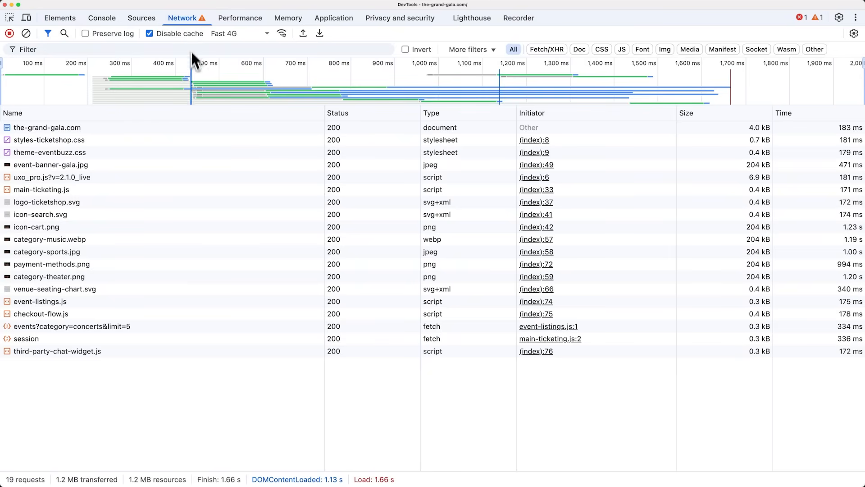
right_click(46, 127)
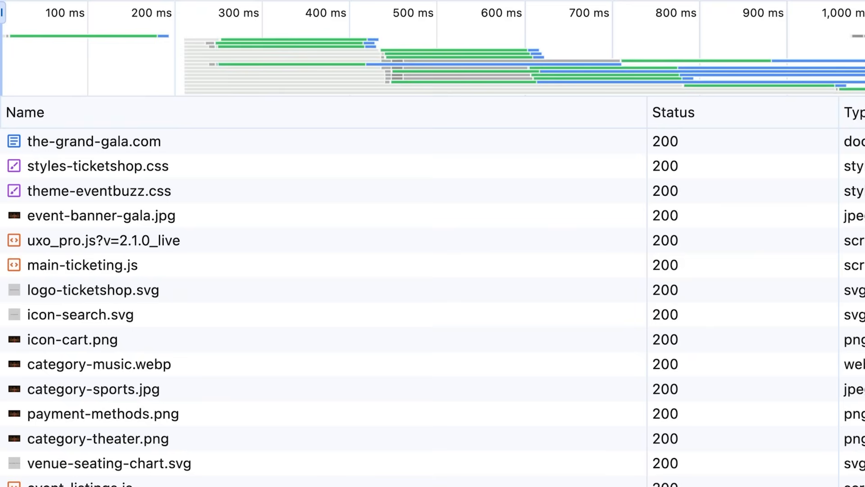
mouse_move(519, 260)
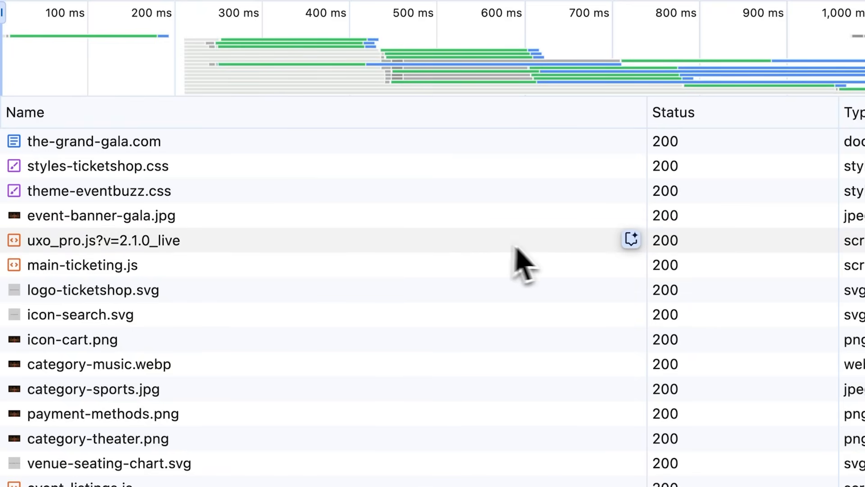
scroll(down, 3)
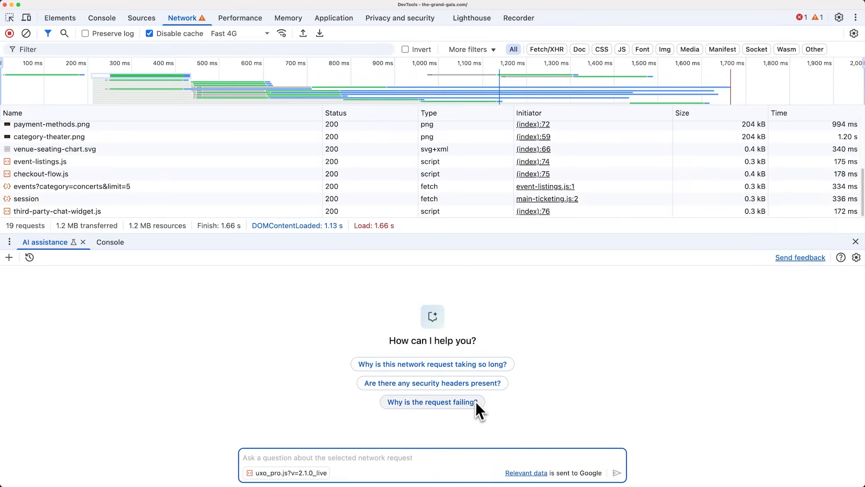
mouse_move(488, 431)
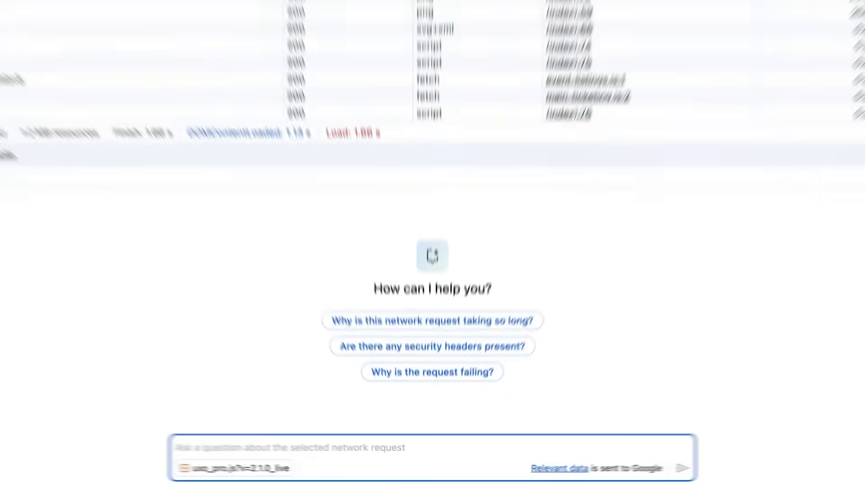
Send AI assistance the question 'What is this request for?' about uxo_pro.js
text(What is this request)
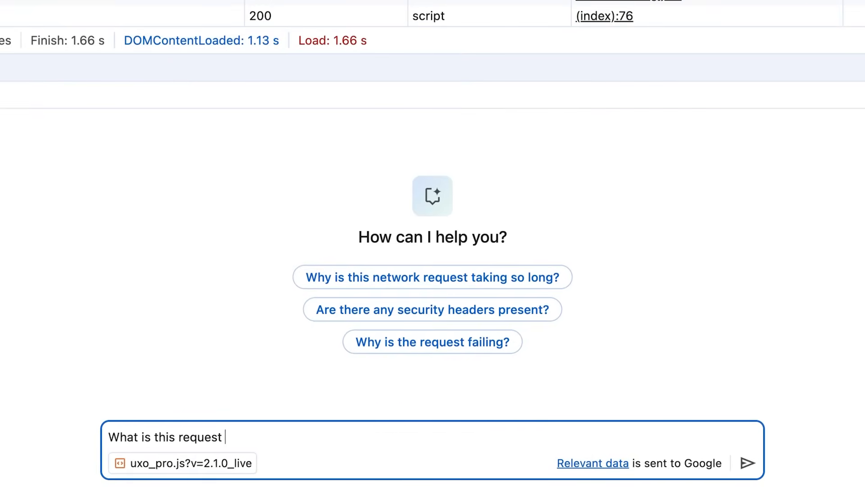
click(747, 462)
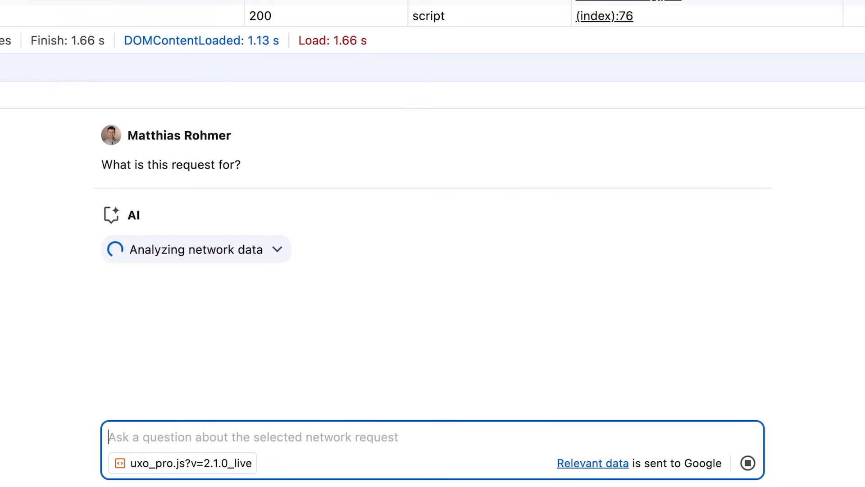